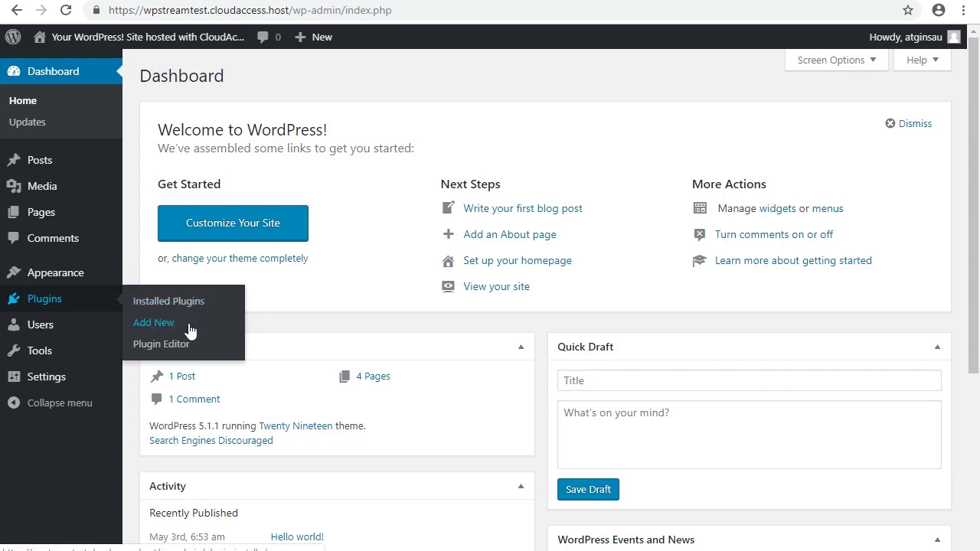
- Search the plugin directory for 'wpstream', then install and activate the WpStream plugin
left_click(153, 322)
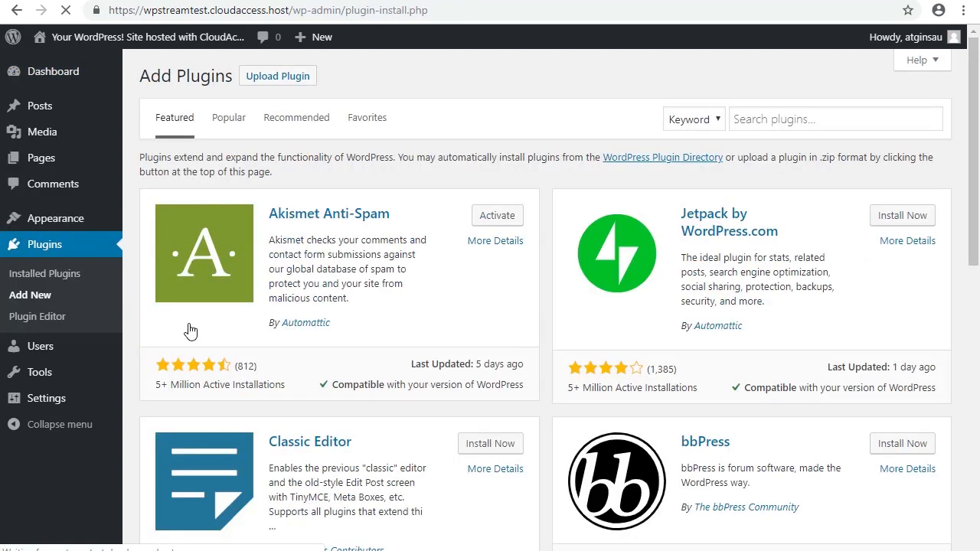
left_click(835, 119)
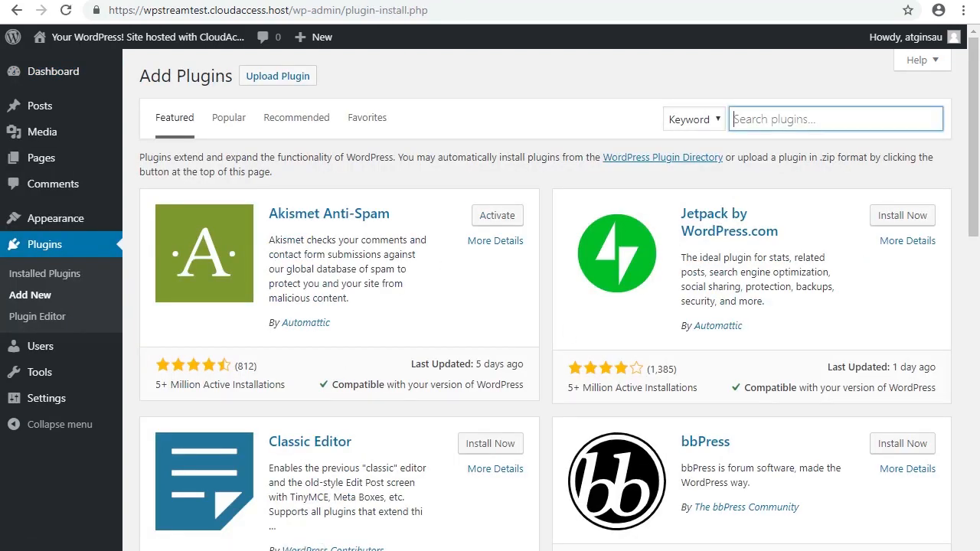
type("wpst")
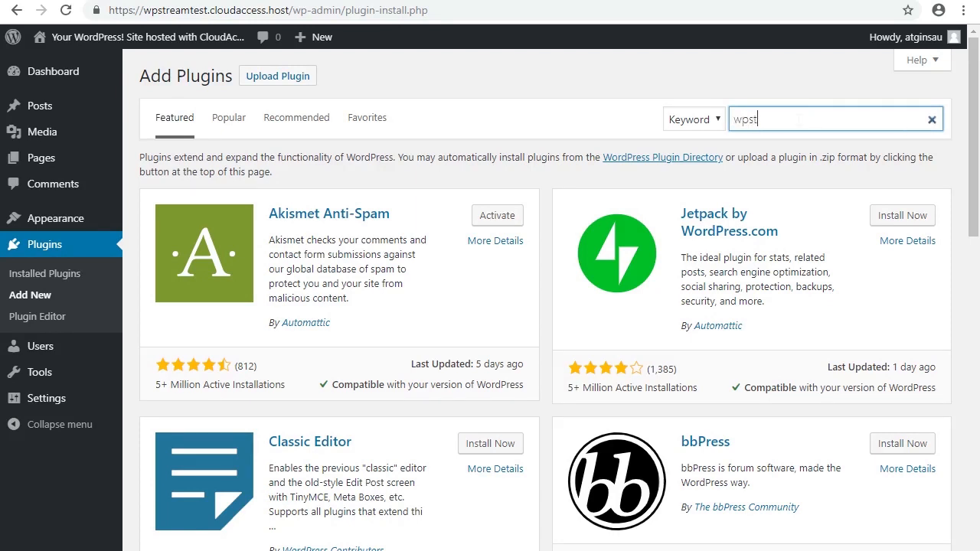
key("Return")
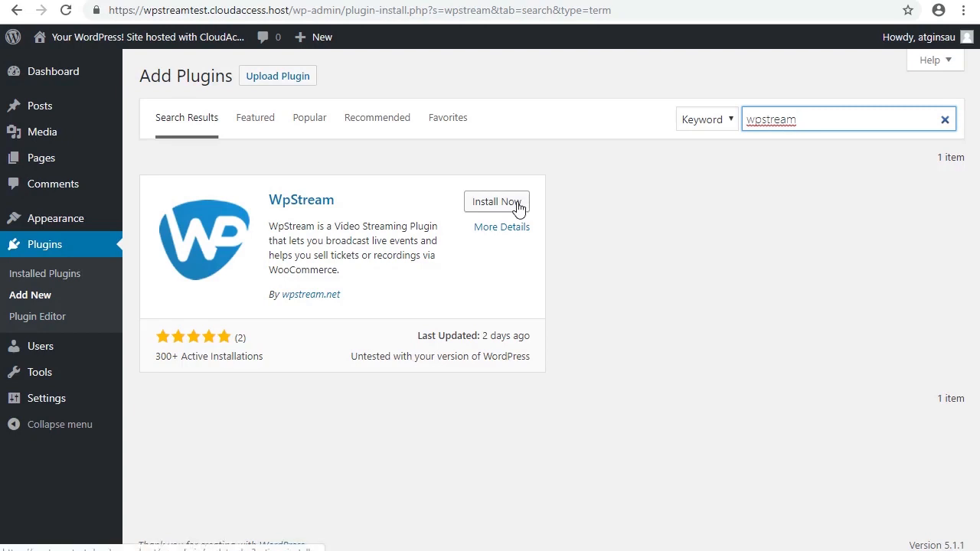
left_click(496, 201)
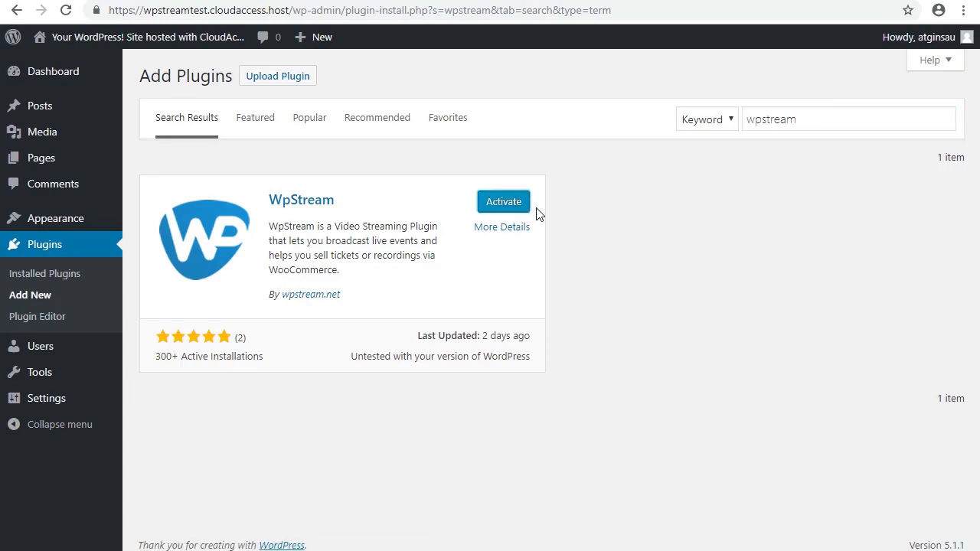
left_click(503, 201)
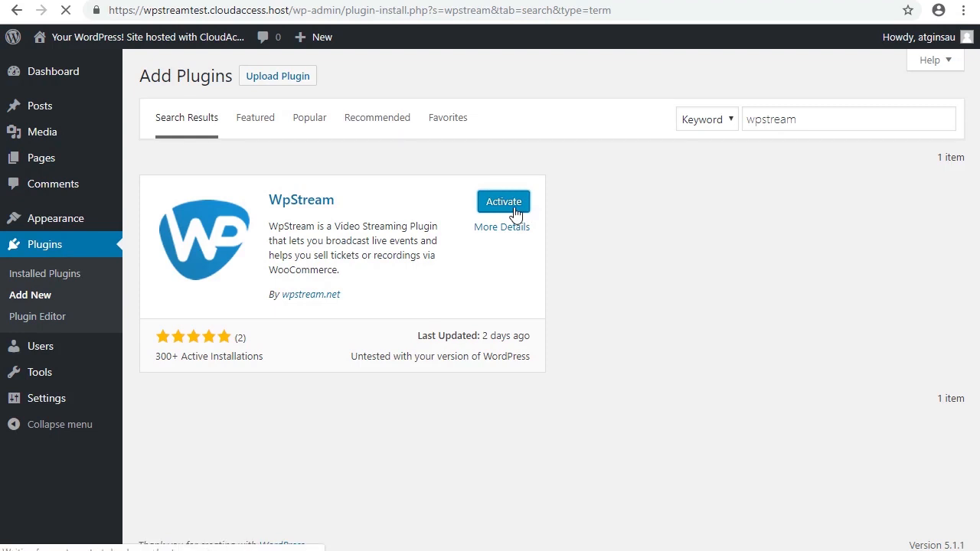
- Confirm WpStream is active in the Plugins list and go to WpStream Options
left_click(504, 202)
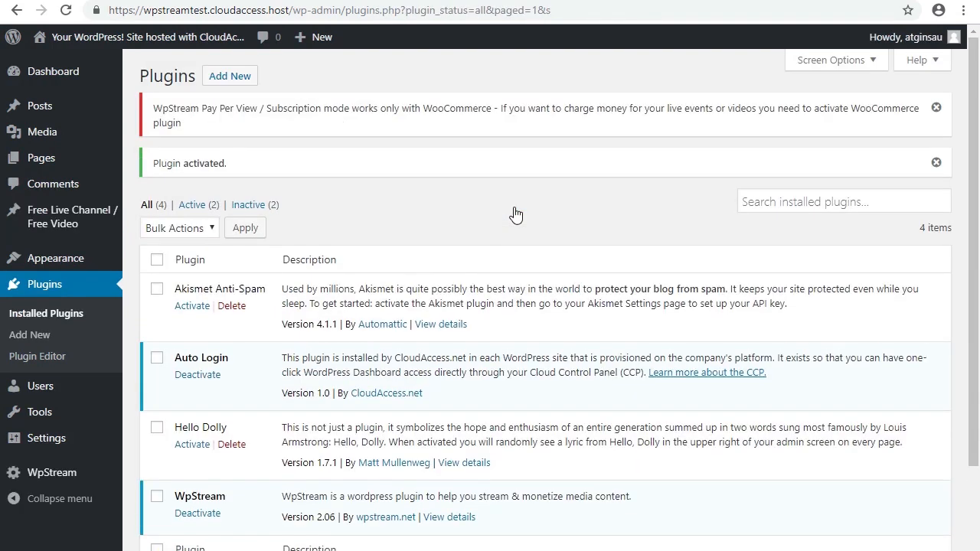
scroll("down", 3)
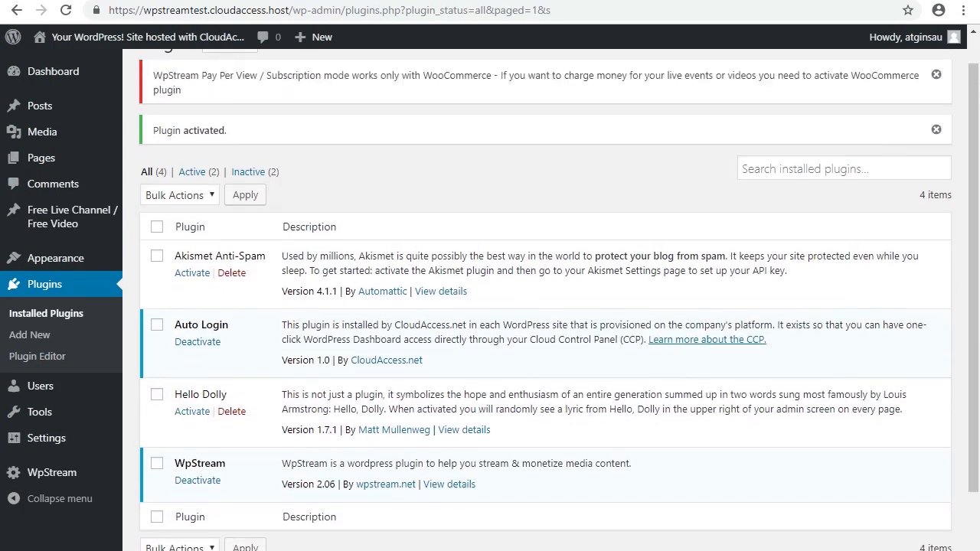
scroll("up", 3)
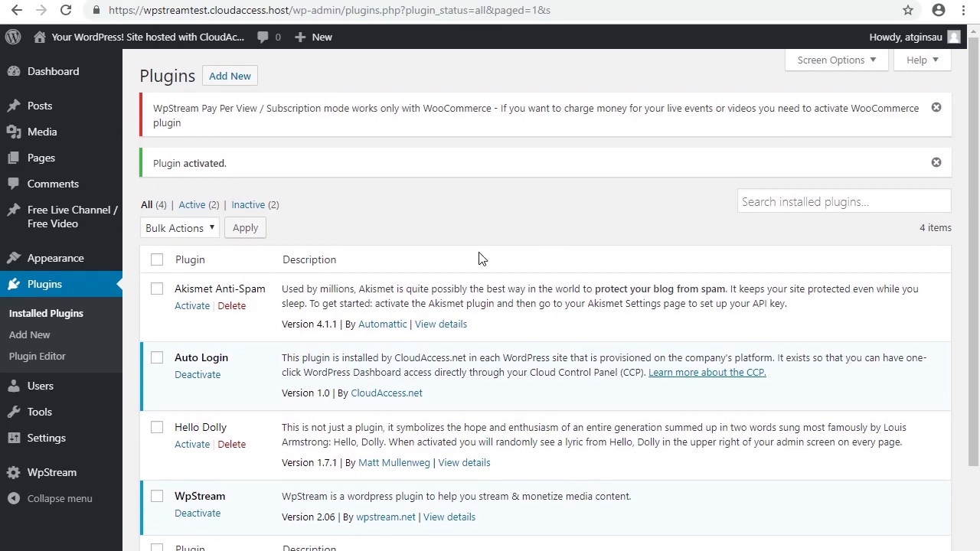
left_click(936, 163)
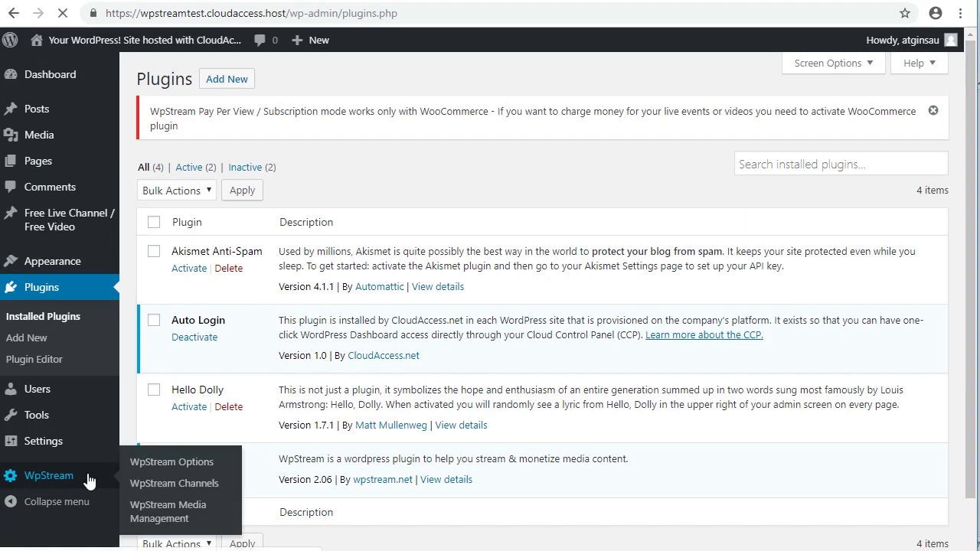
left_click(171, 462)
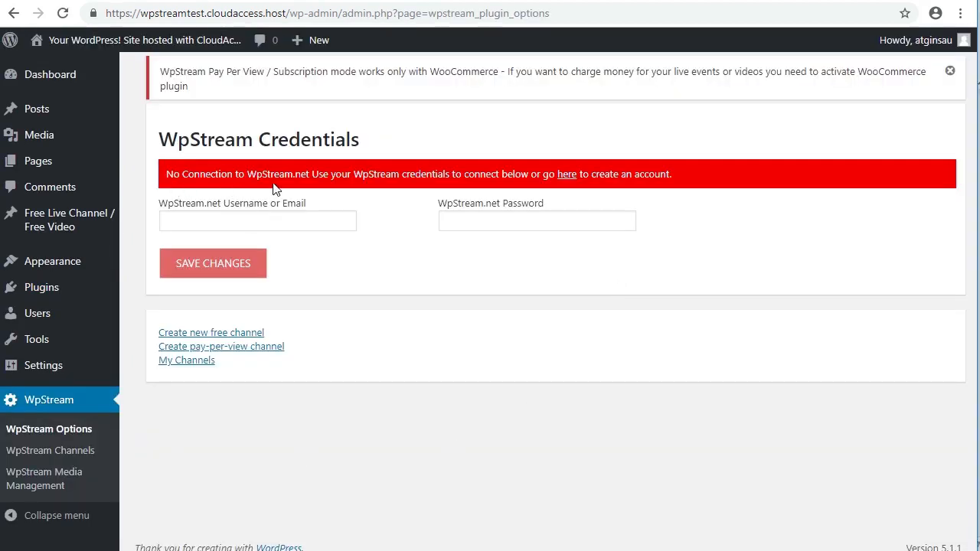
- Register a WpStream.net trial account with last name Bloggs, passing the reCAPTCHA
left_click(567, 174)
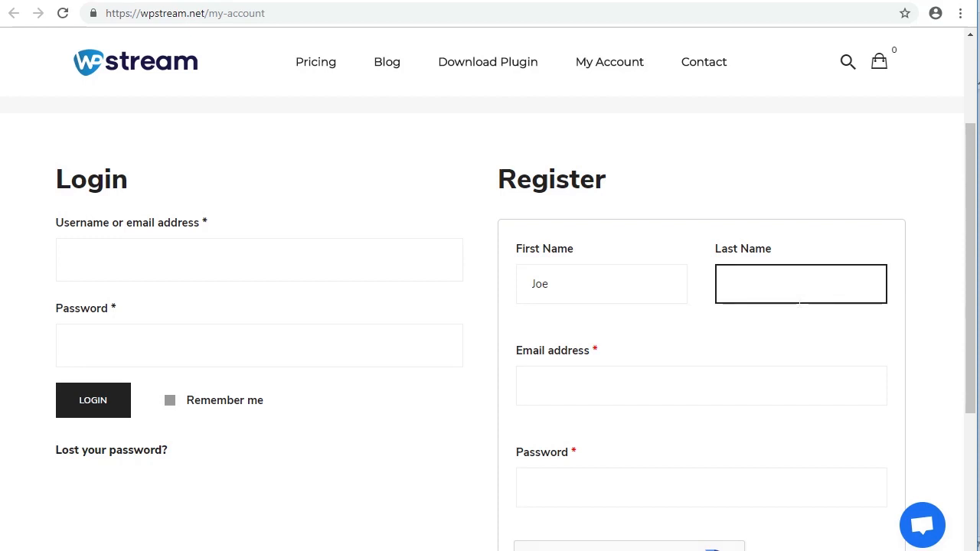
type("Bloggs")
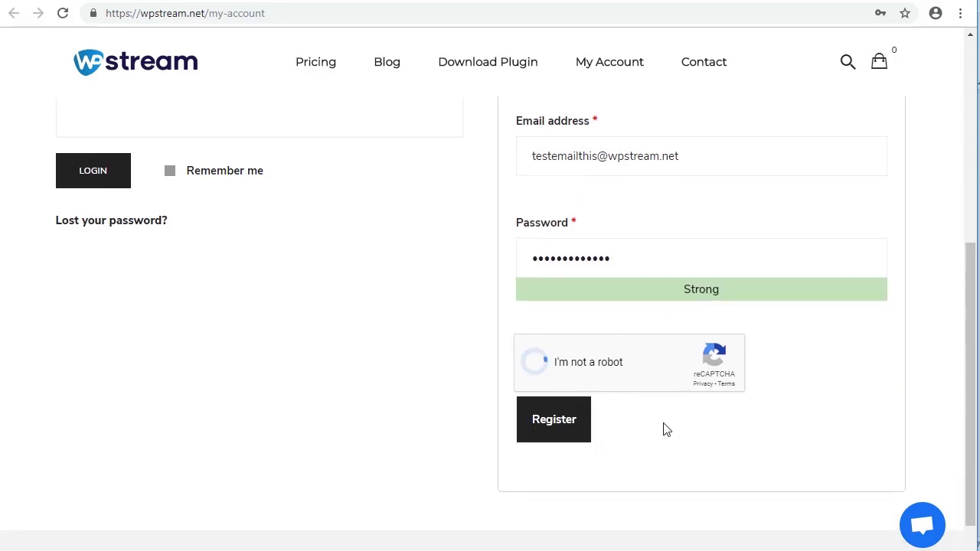
left_click(535, 360)
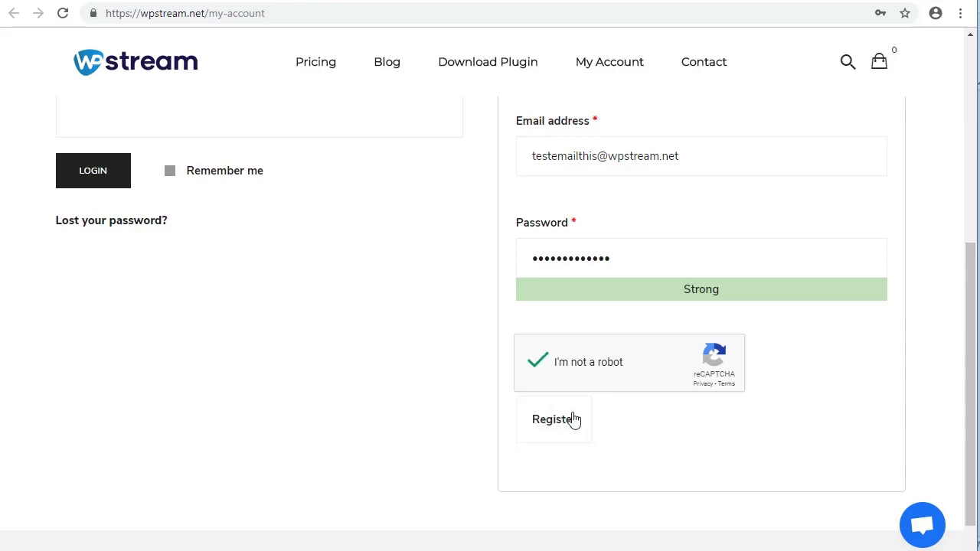
left_click(554, 419)
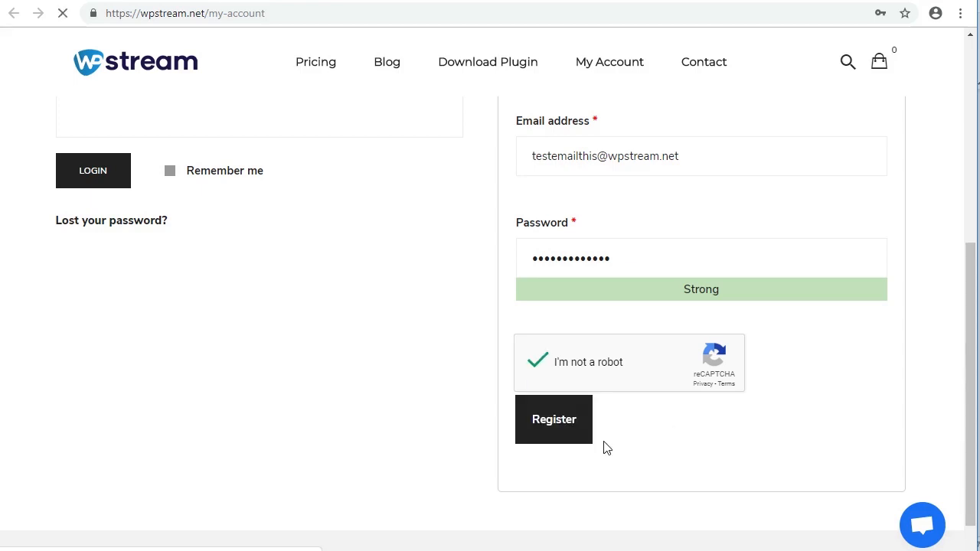
left_click(554, 419)
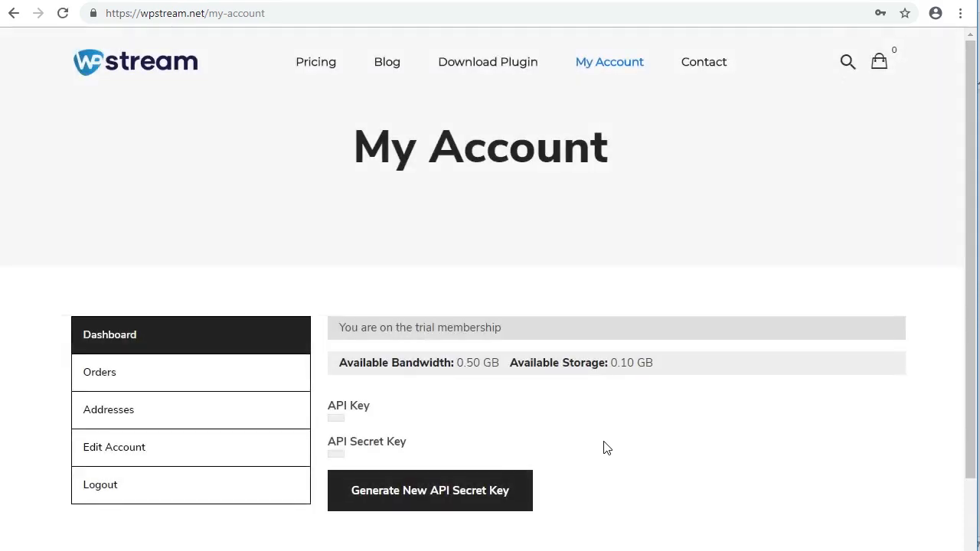
scroll("up", 3)
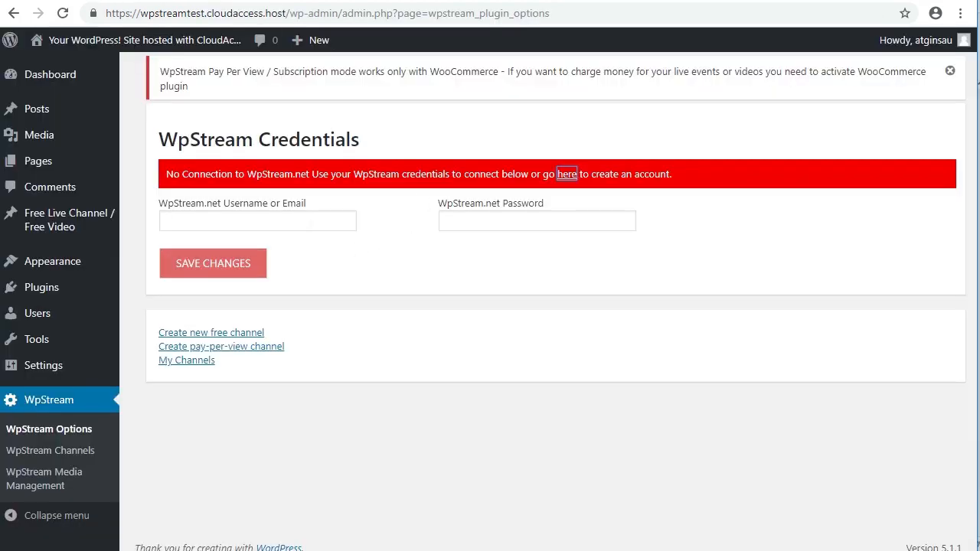
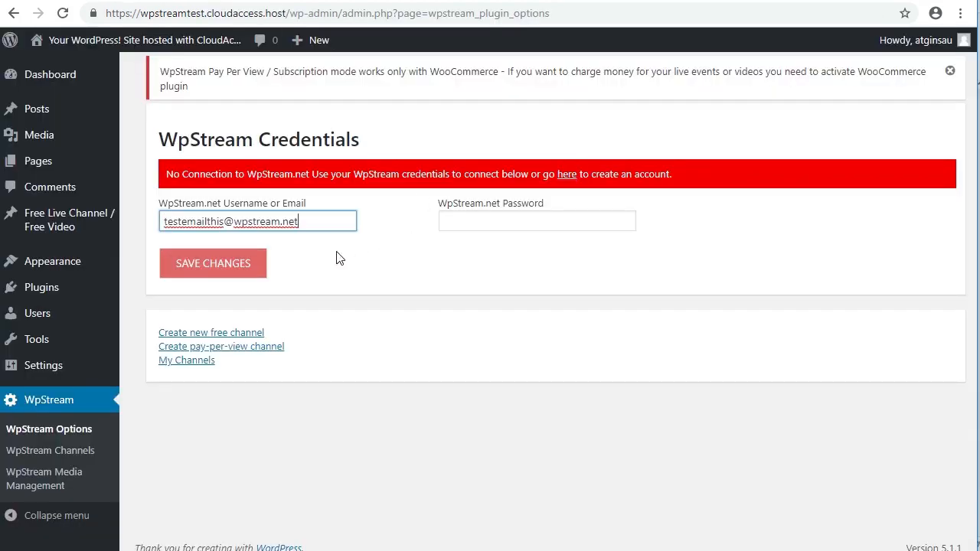
left_click(536, 221)
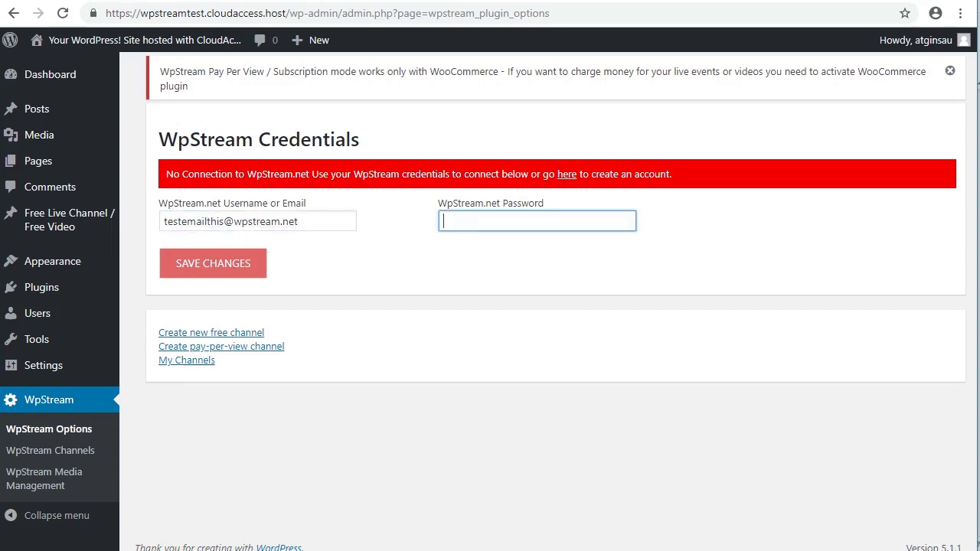
type("•••••")
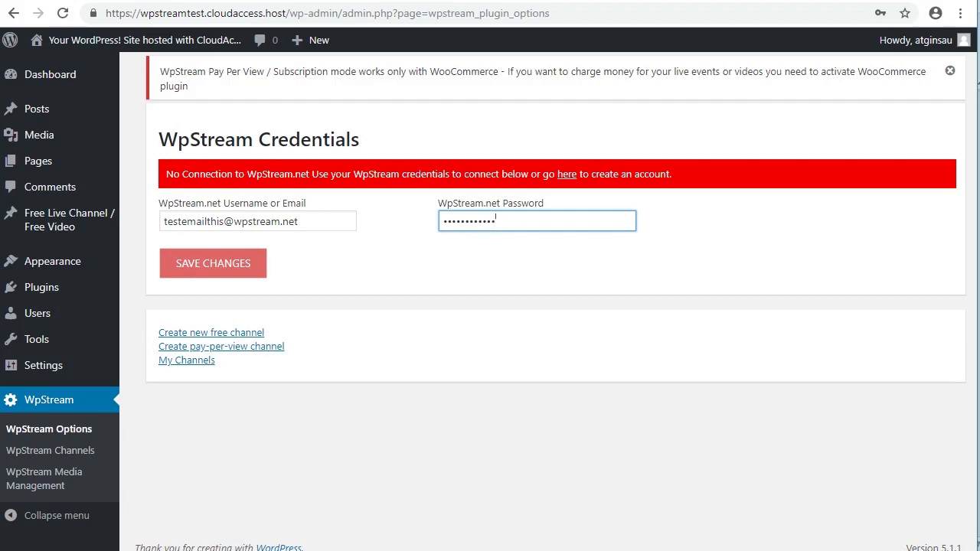
left_click(213, 263)
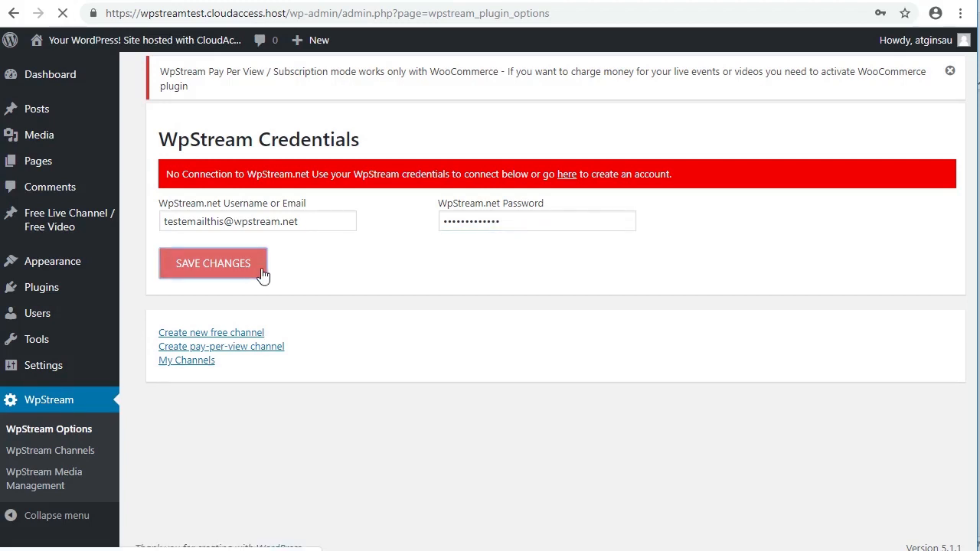
left_click(213, 262)
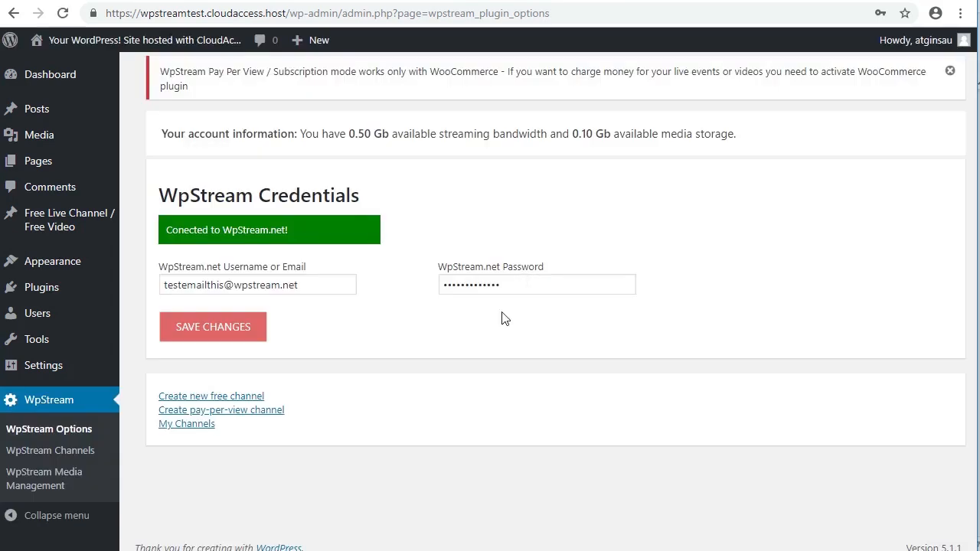
mouse_move(318, 246)
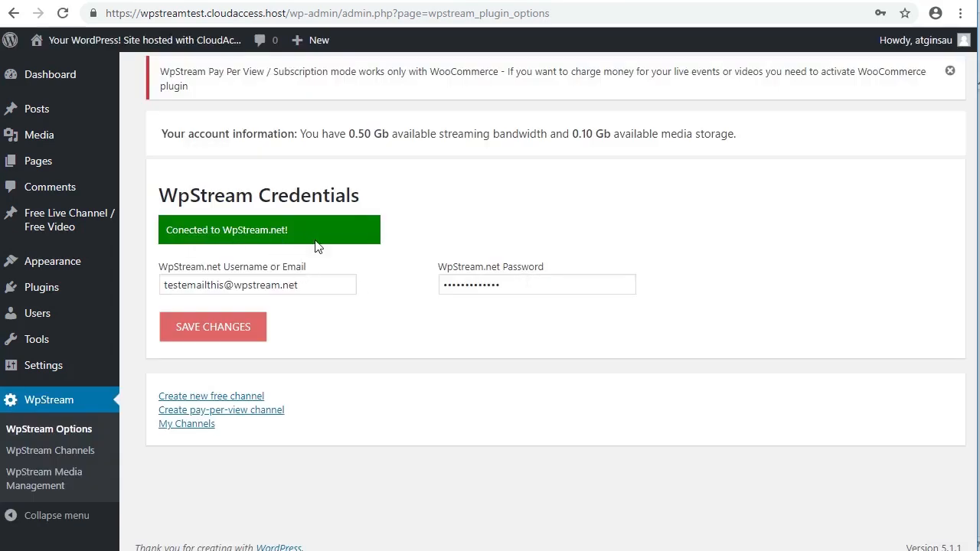
mouse_move(439, 389)
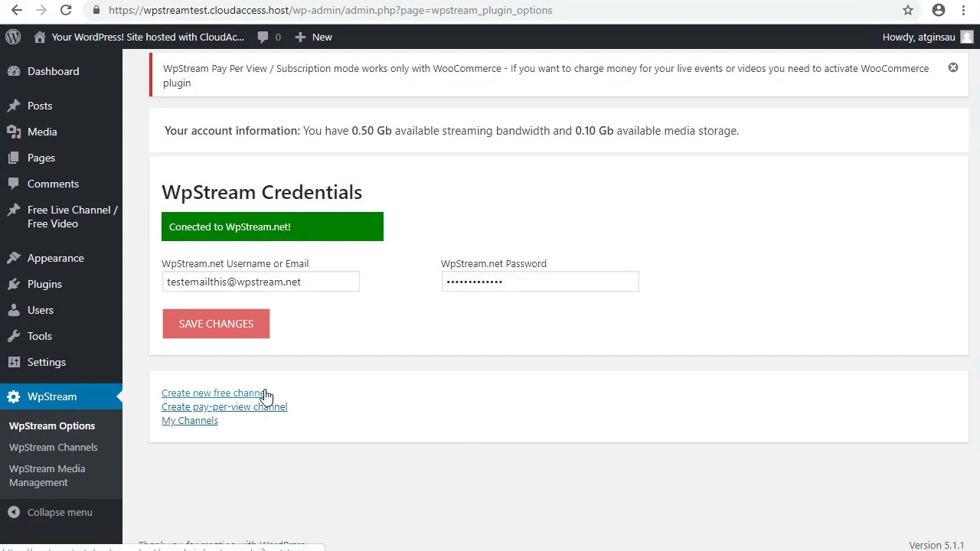
- Create a free live channel titled 'My First Channel' and publish it
left_click(213, 393)
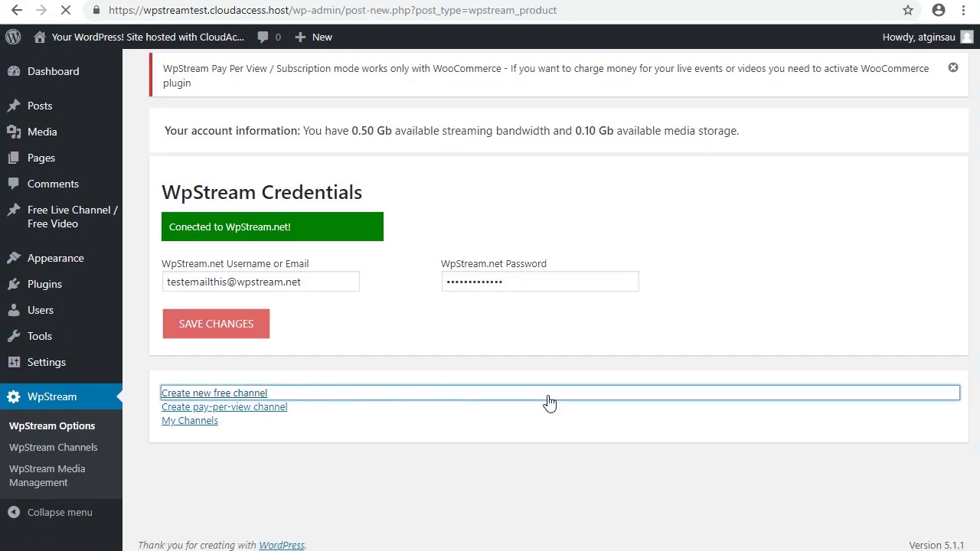
mouse_move(578, 419)
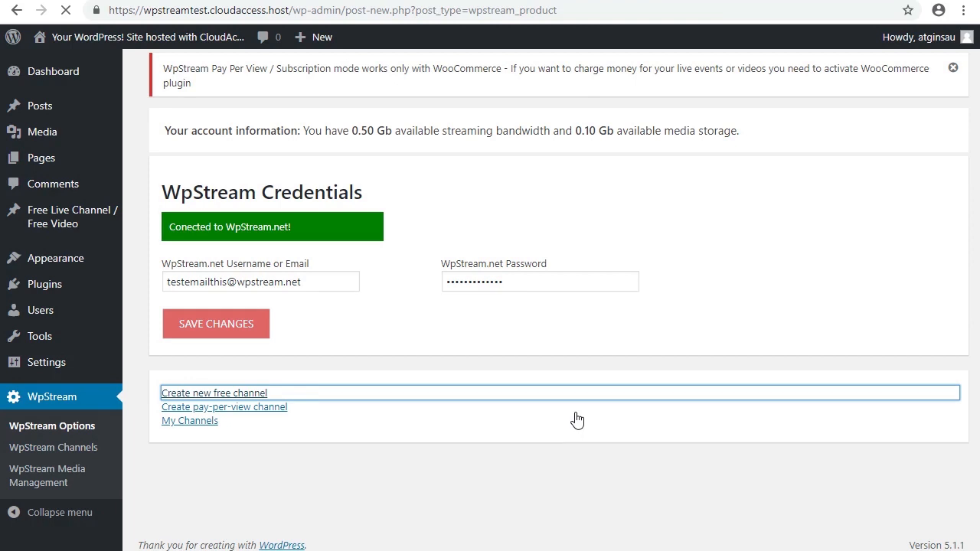
left_click(213, 393)
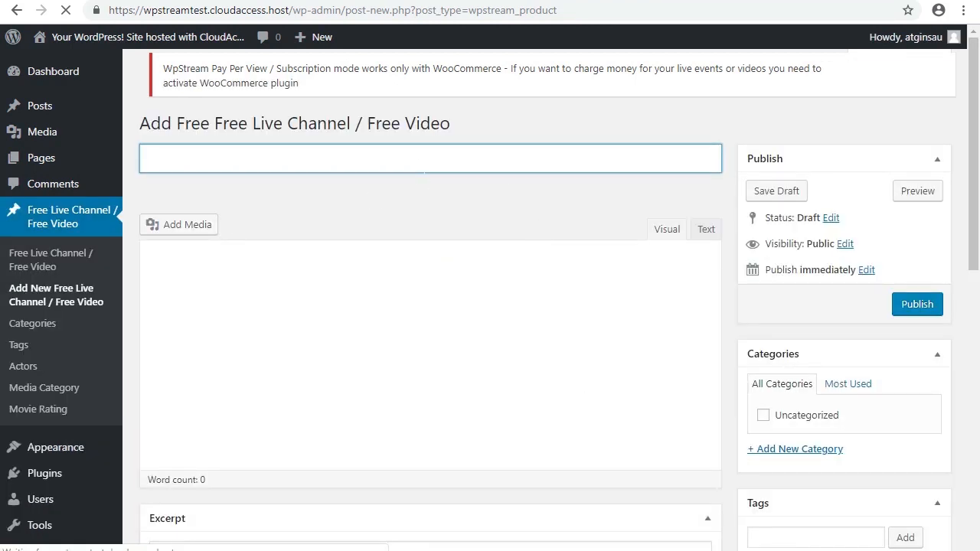
type("My")
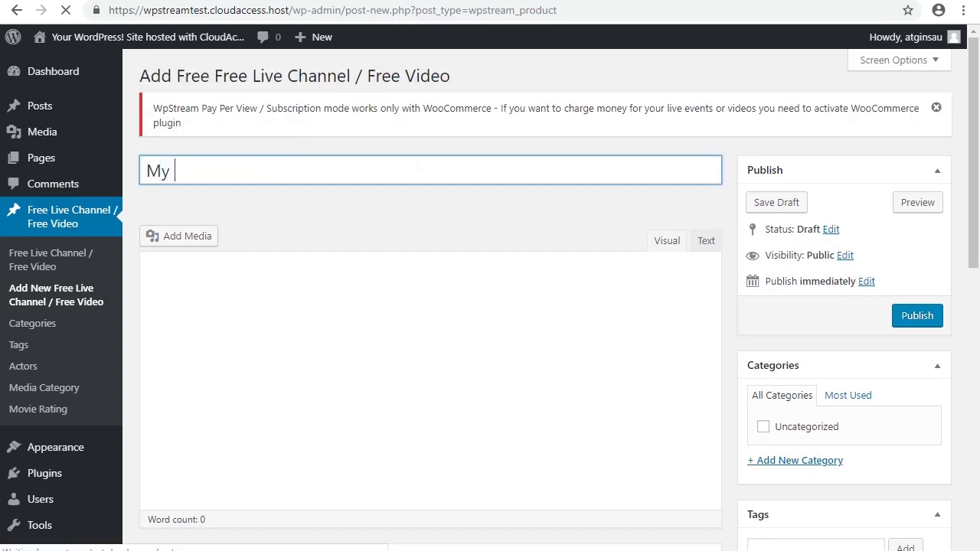
type("Firs")
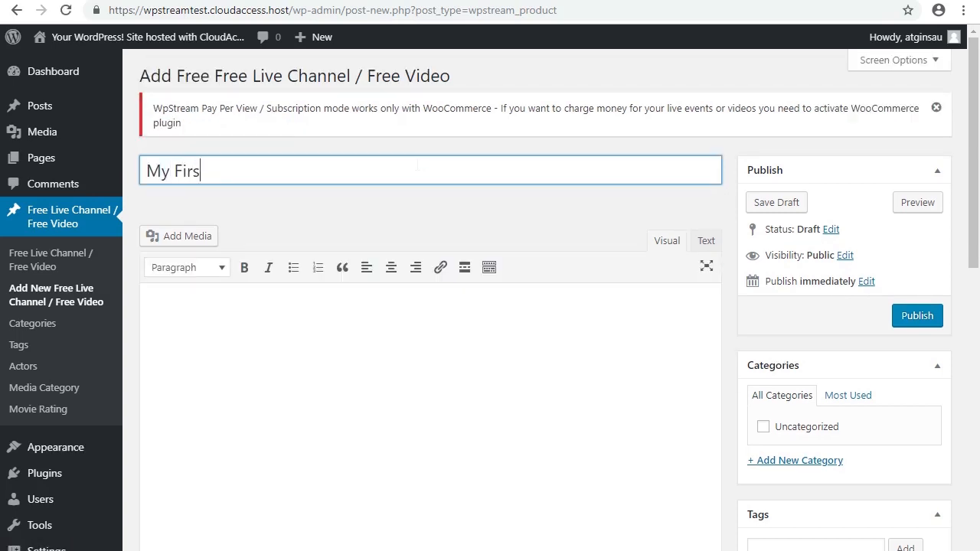
type("t C")
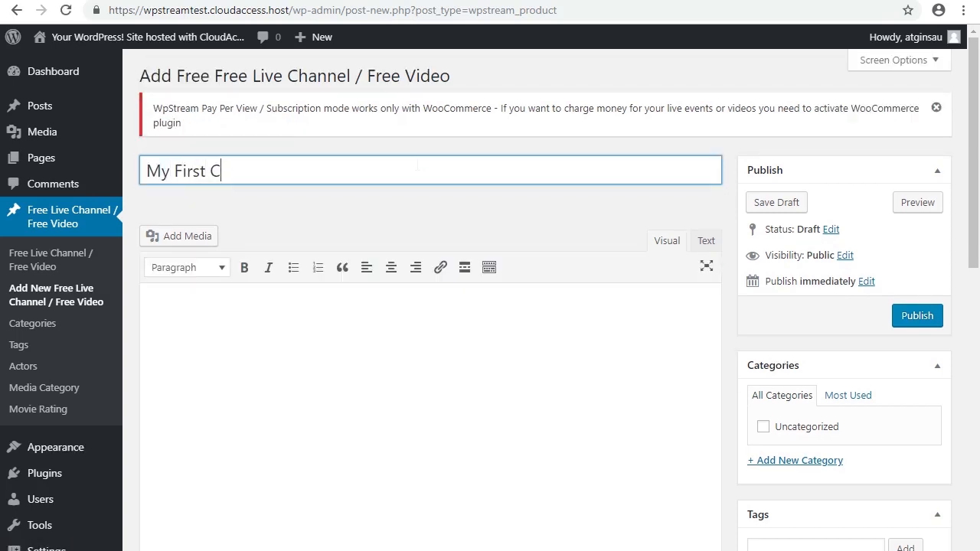
type("hannel")
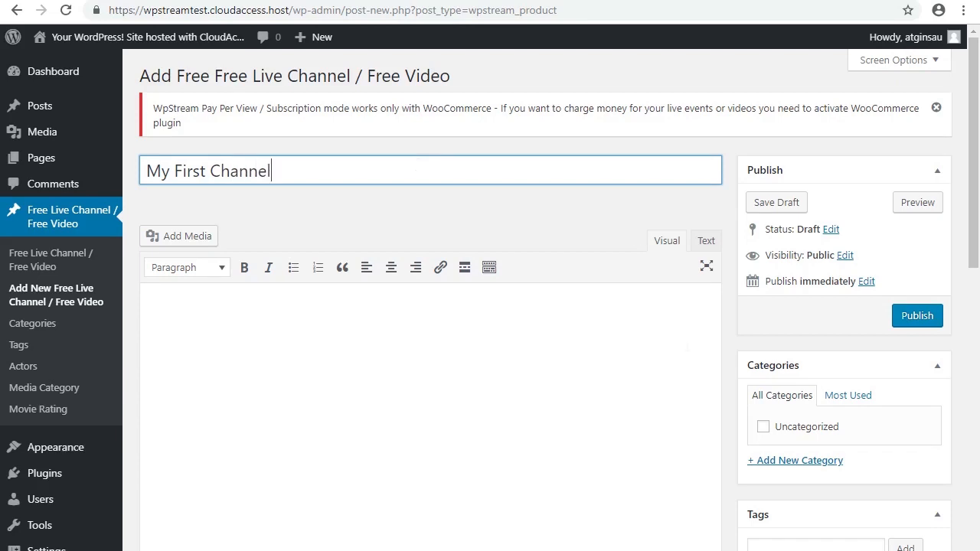
left_click(916, 315)
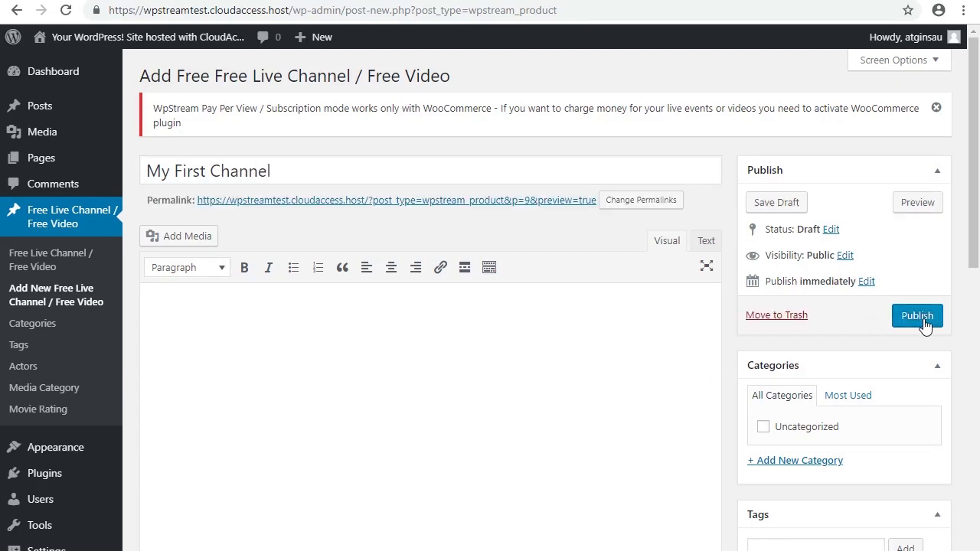
left_click(917, 316)
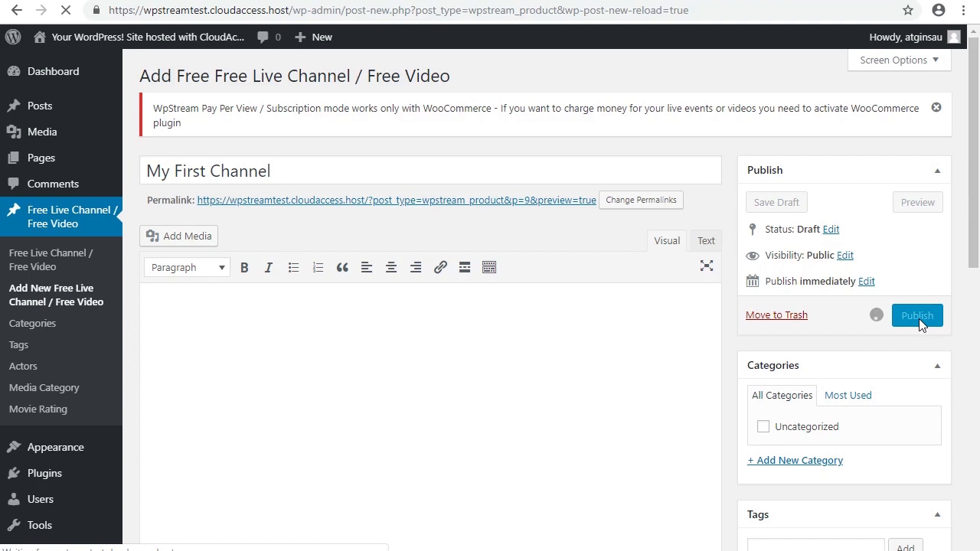
left_click(918, 315)
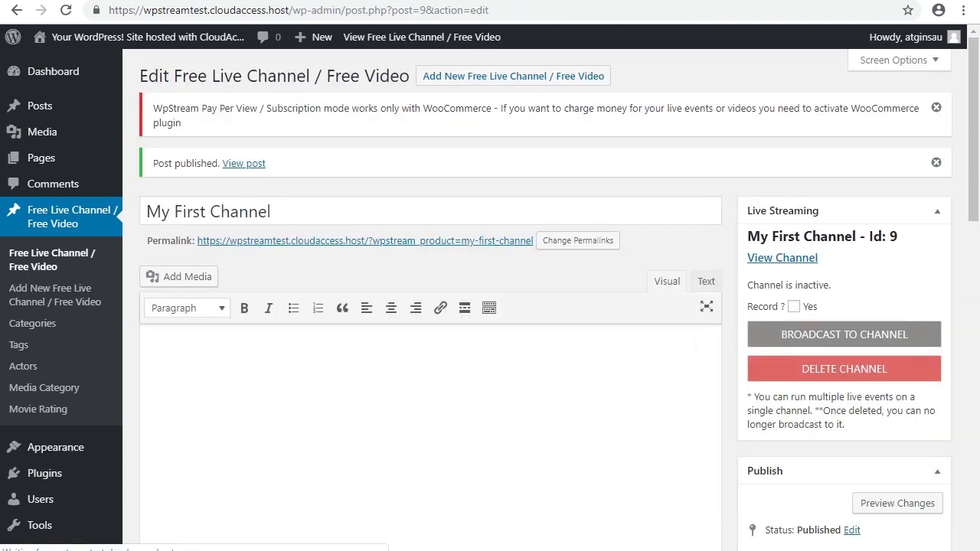
mouse_move(838, 359)
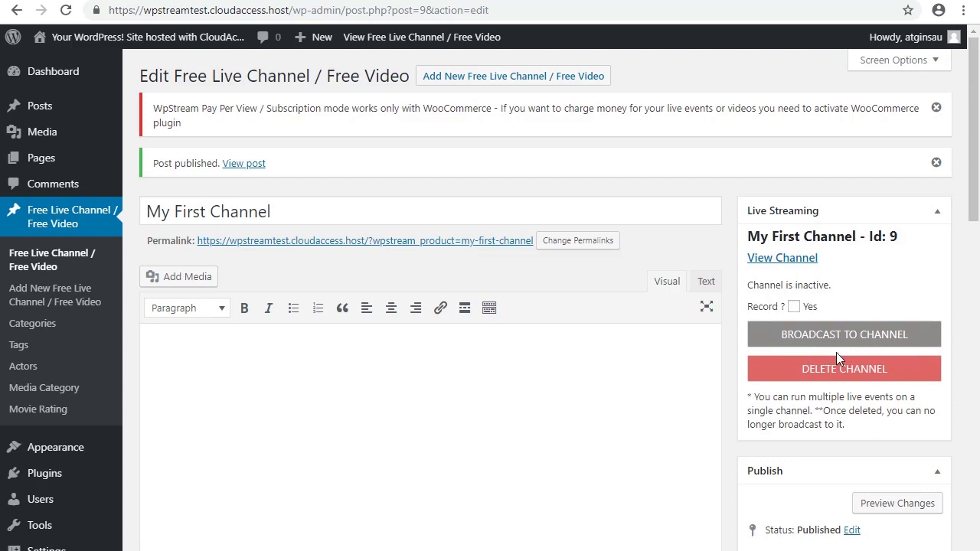
mouse_move(849, 343)
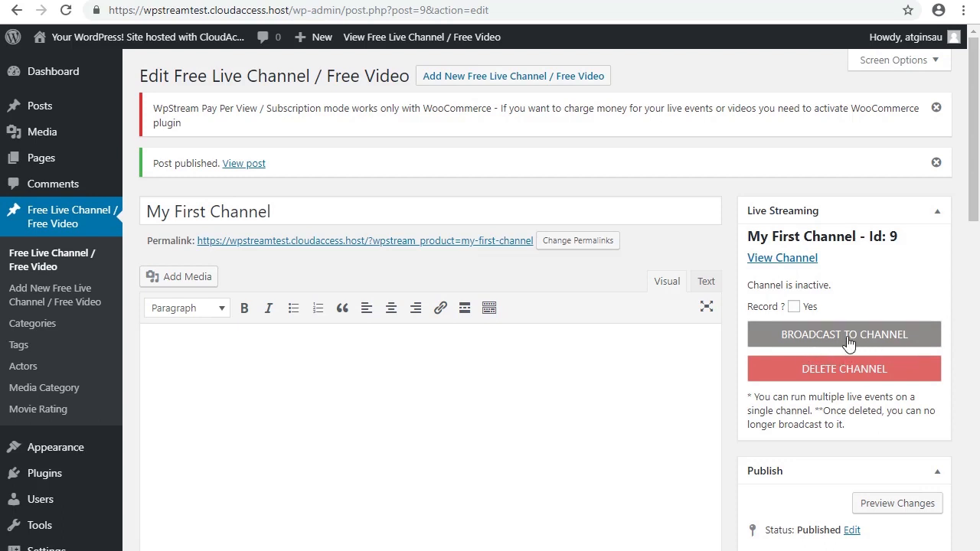
- Broadcast to My First Channel until it shows 'Ready To Stream!'
left_click(843, 333)
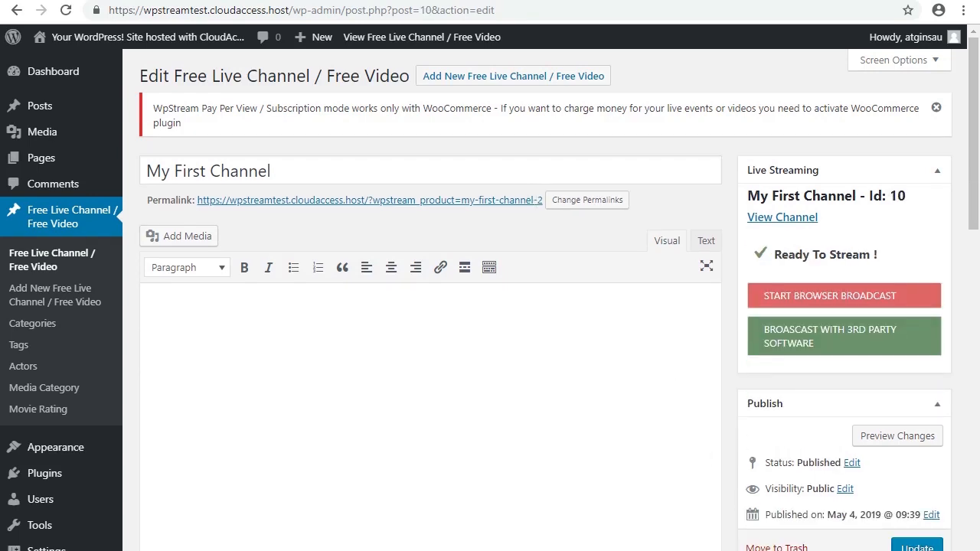
mouse_move(845, 297)
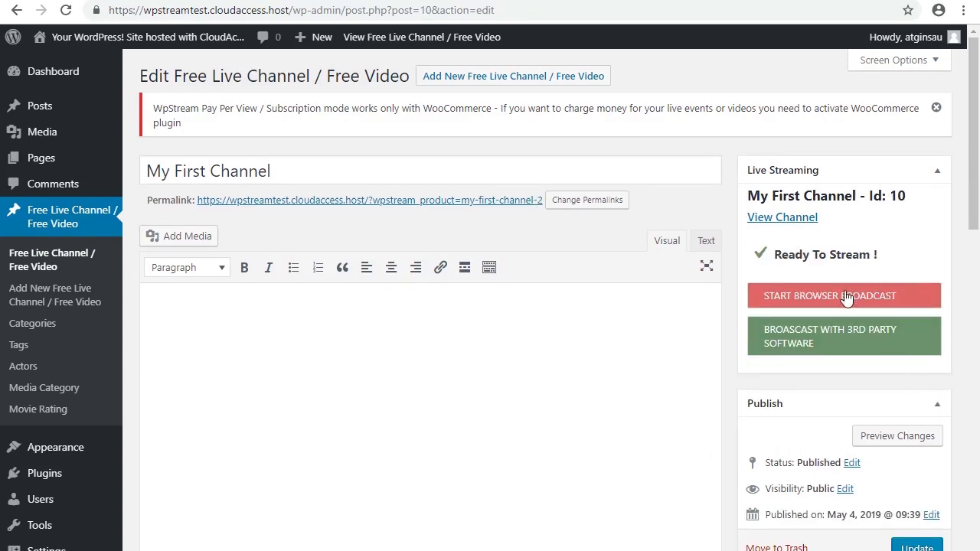
- Start a browser broadcast from the My First Channel Live Streaming box
left_click(829, 295)
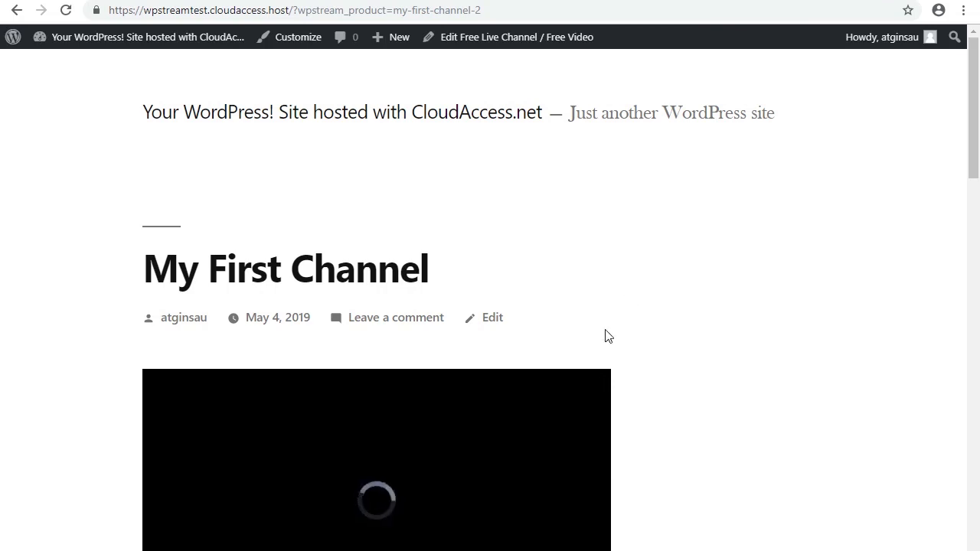
mouse_move(635, 370)
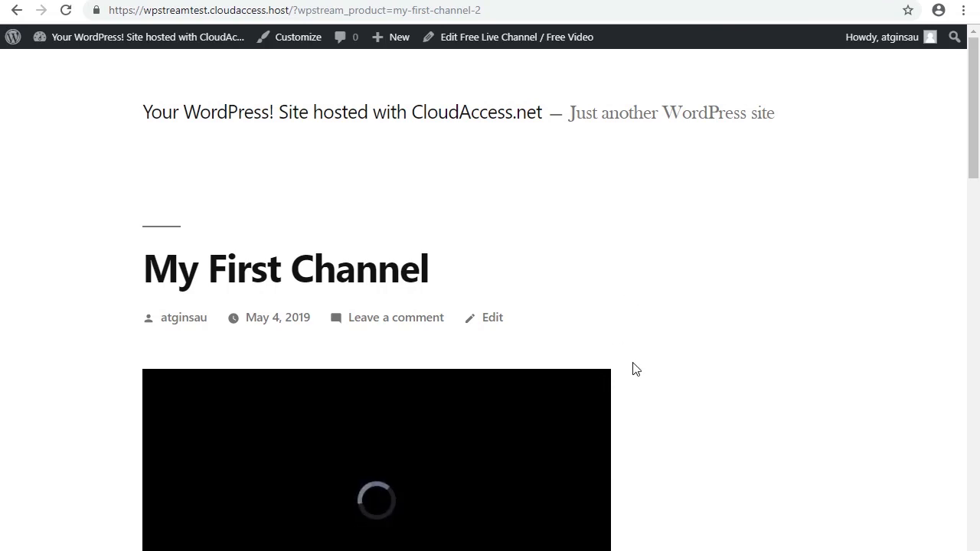
- Scroll the My First Channel page down to the live webcam player
scroll("down", 3)
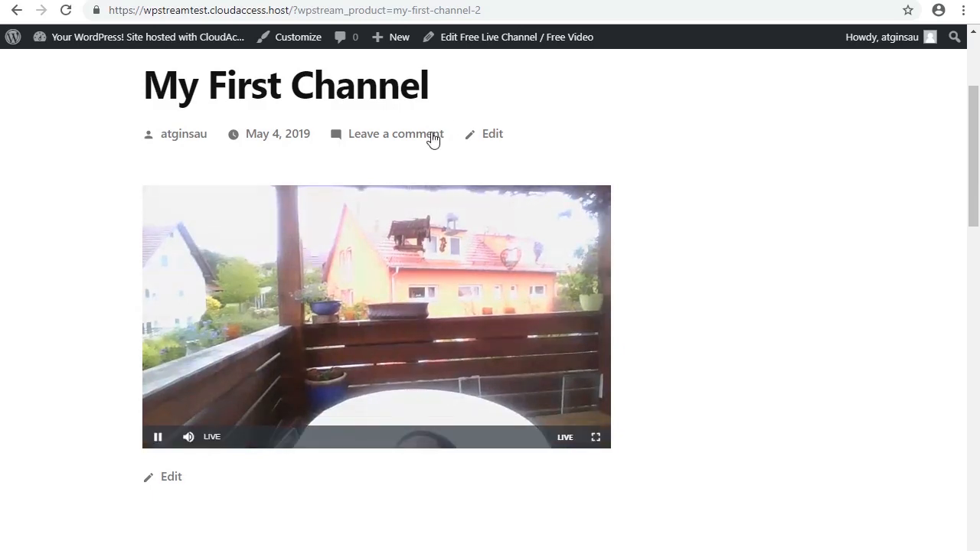
mouse_move(121, 243)
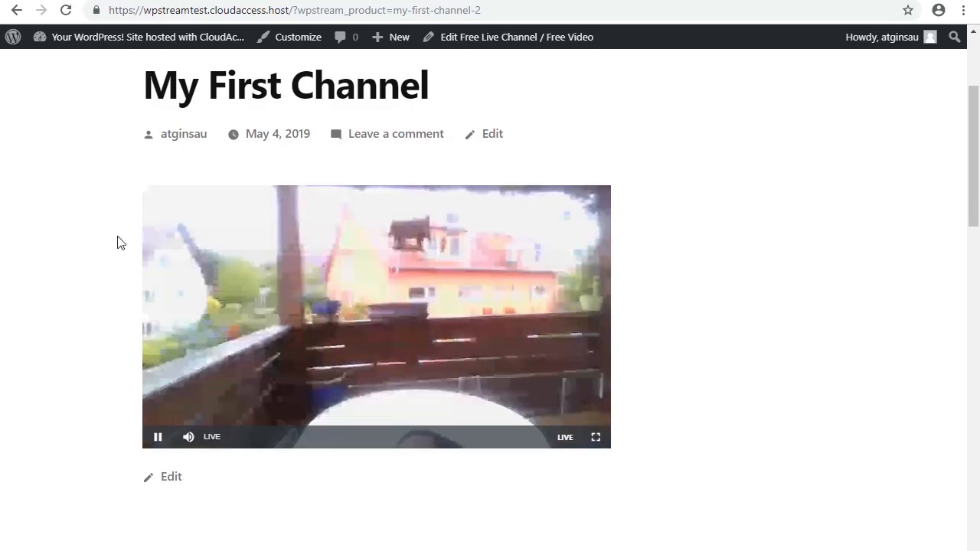